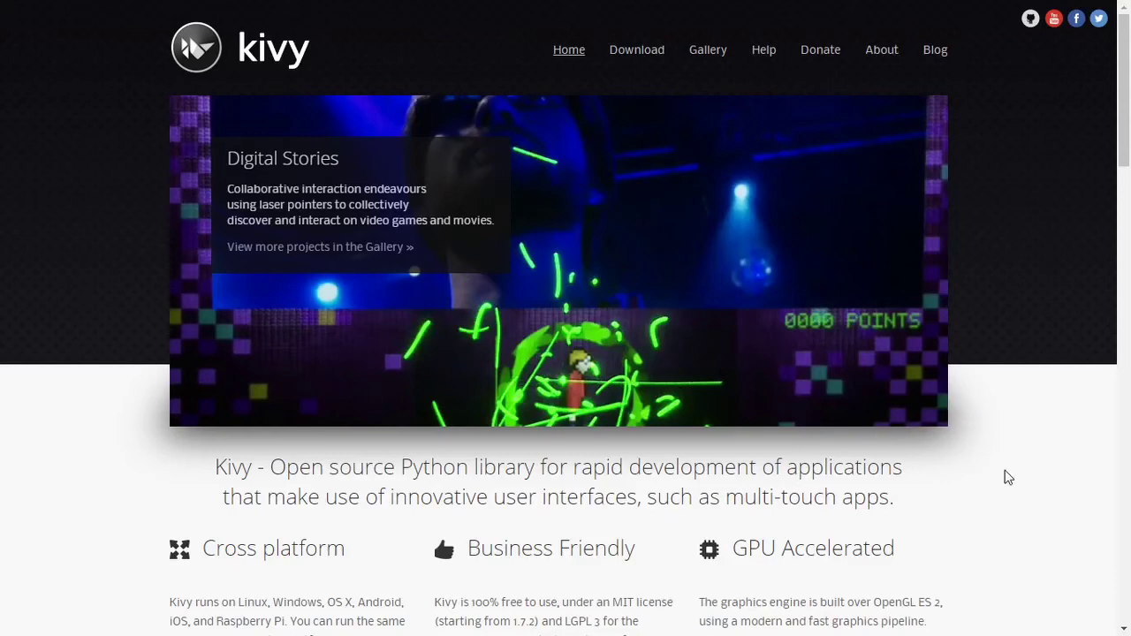
Step: Open the Kivy Download page and scroll through the per-OS installation options table
{"action": "scroll", "scroll_direction": "down", "scroll_amount": 3}
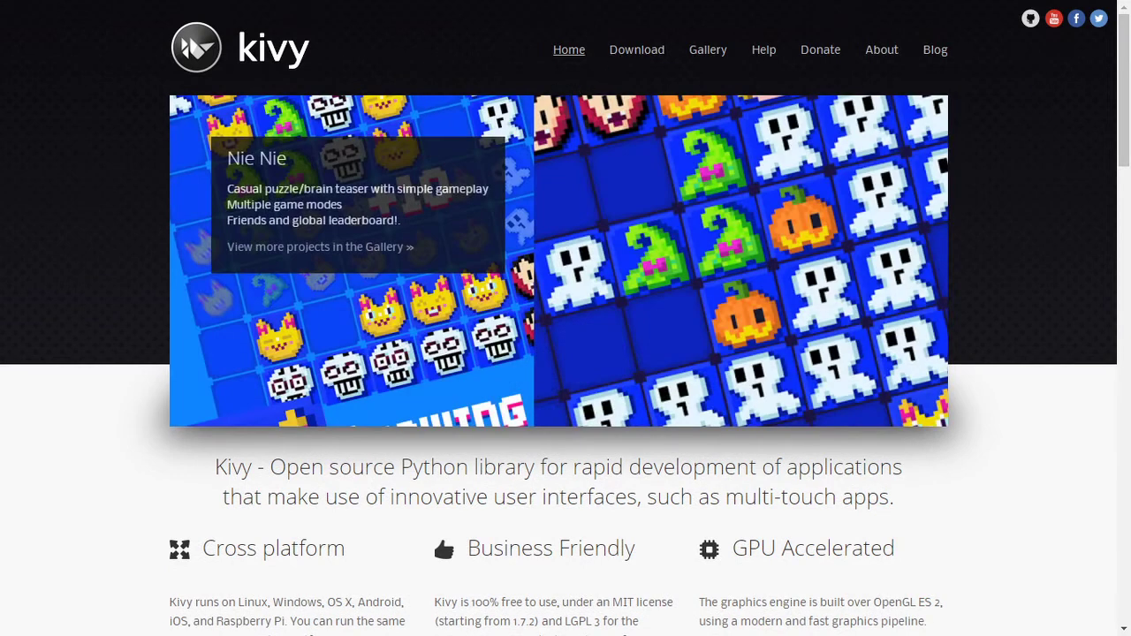
{"action": "left_click", "coordinate": [636, 50]}
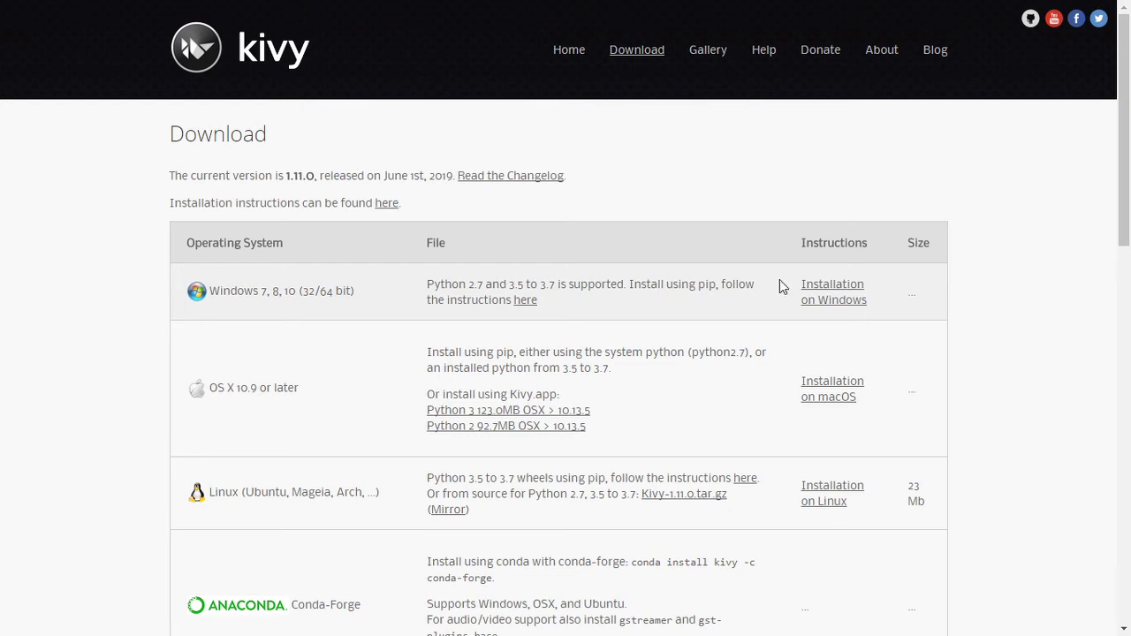
{"action": "mouse_move", "coordinate": [999, 349]}
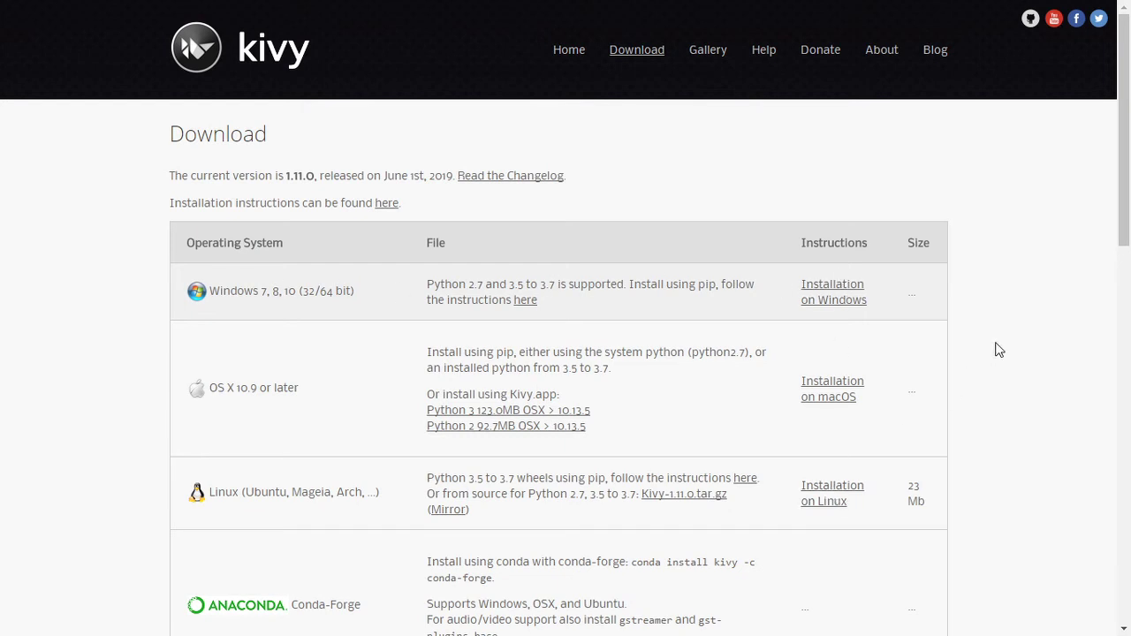
{"action": "scroll", "scroll_direction": "down", "scroll_amount": 3}
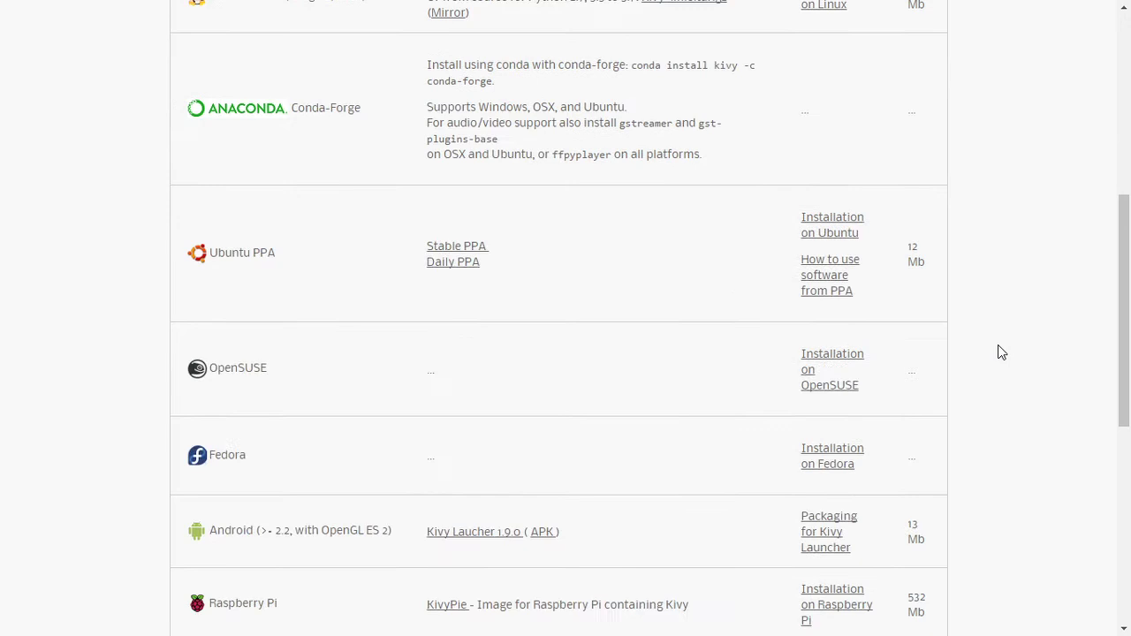
{"action": "scroll", "scroll_direction": "down", "scroll_amount": 3}
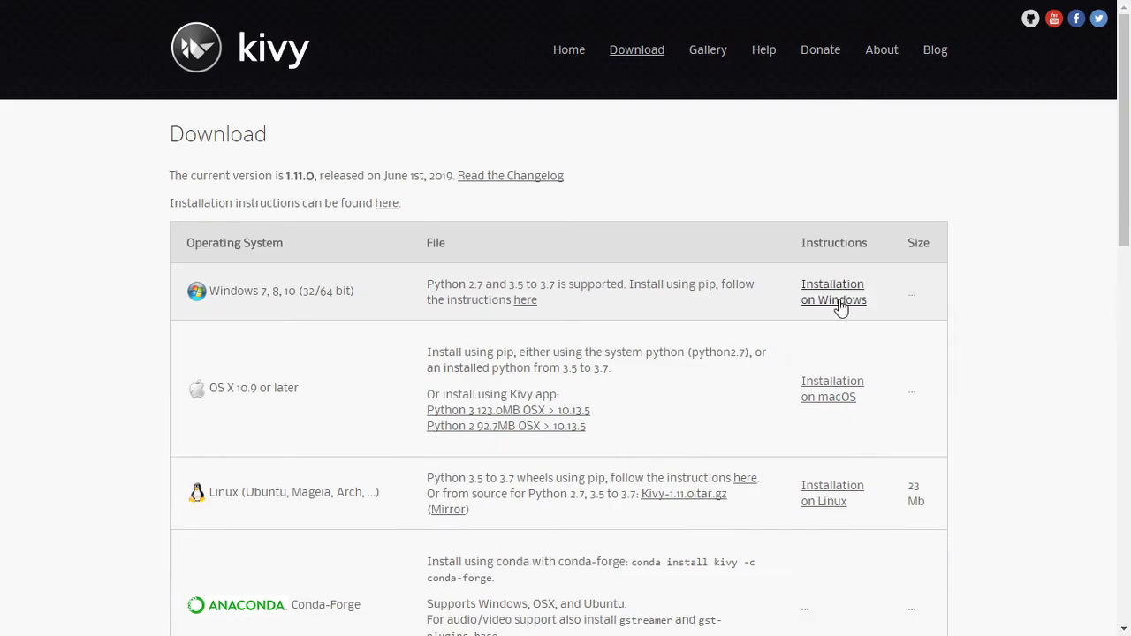
Step: Open 'Installation on Windows' and scroll down to the dependency installation step
{"action": "left_click", "coordinate": [833, 292]}
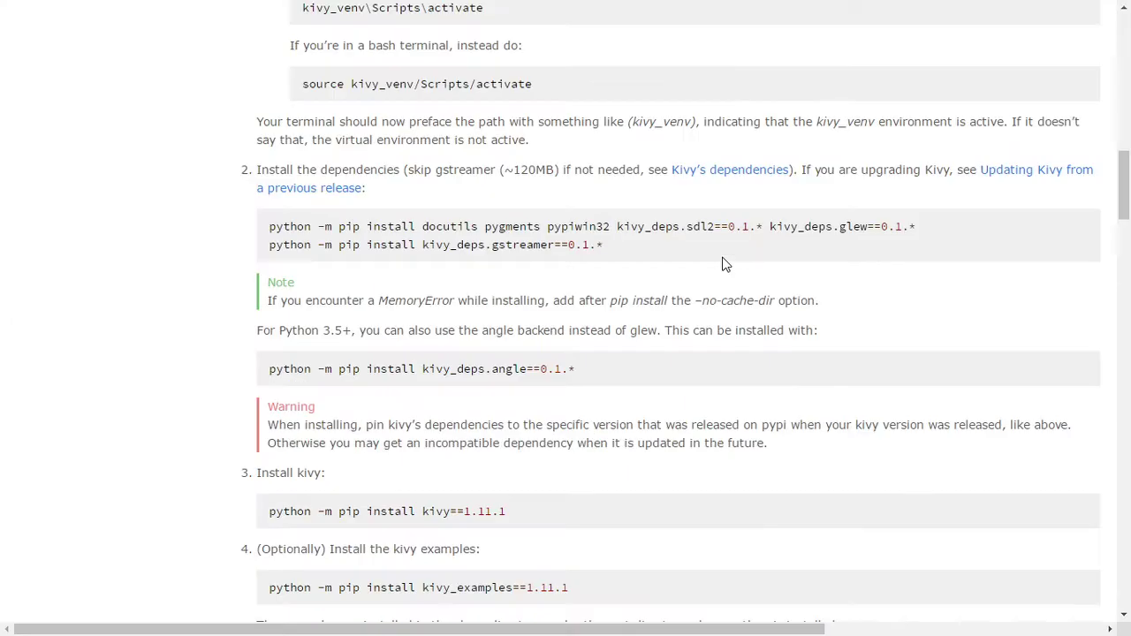
{"action": "scroll", "scroll_direction": "up", "scroll_amount": 3}
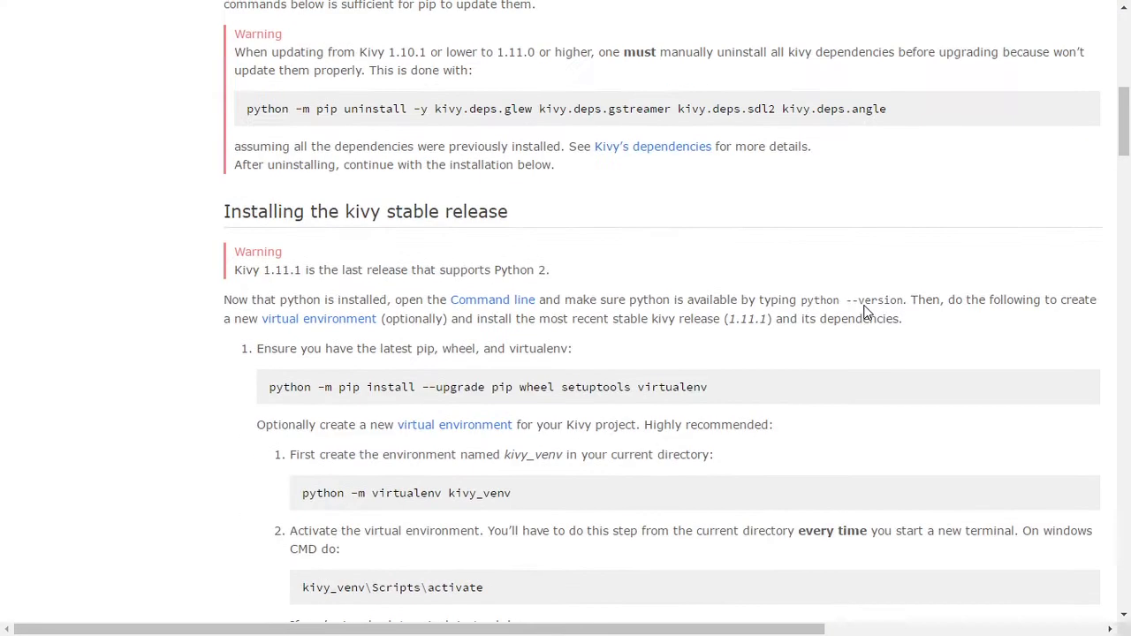
{"action": "scroll", "scroll_direction": "up", "scroll_amount": 3}
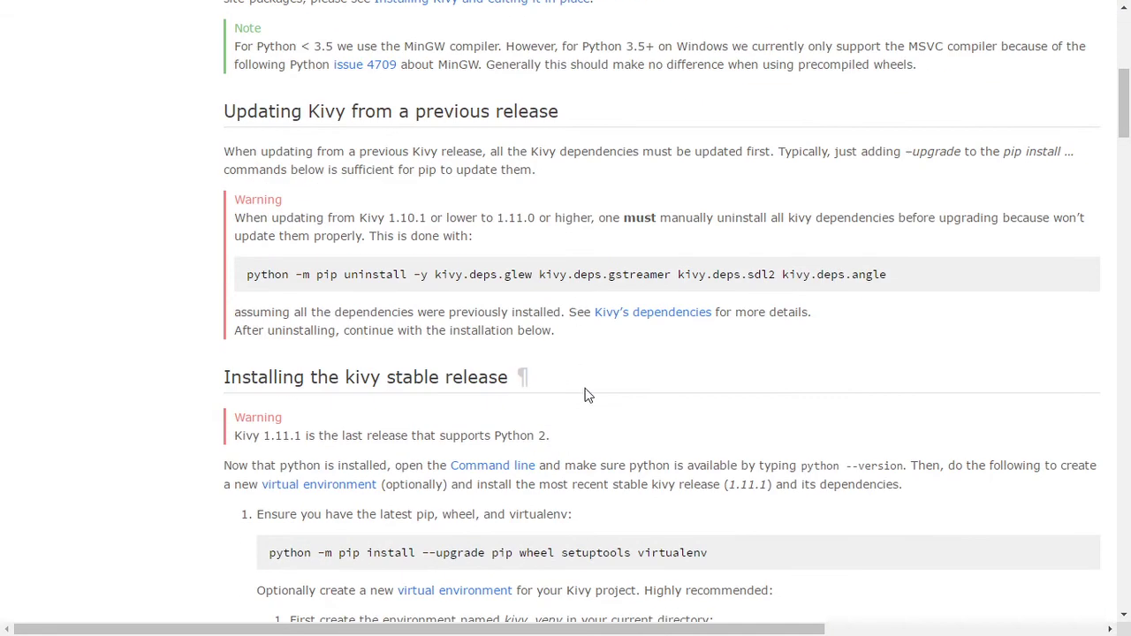
{"action": "scroll", "scroll_direction": "down", "scroll_amount": 3}
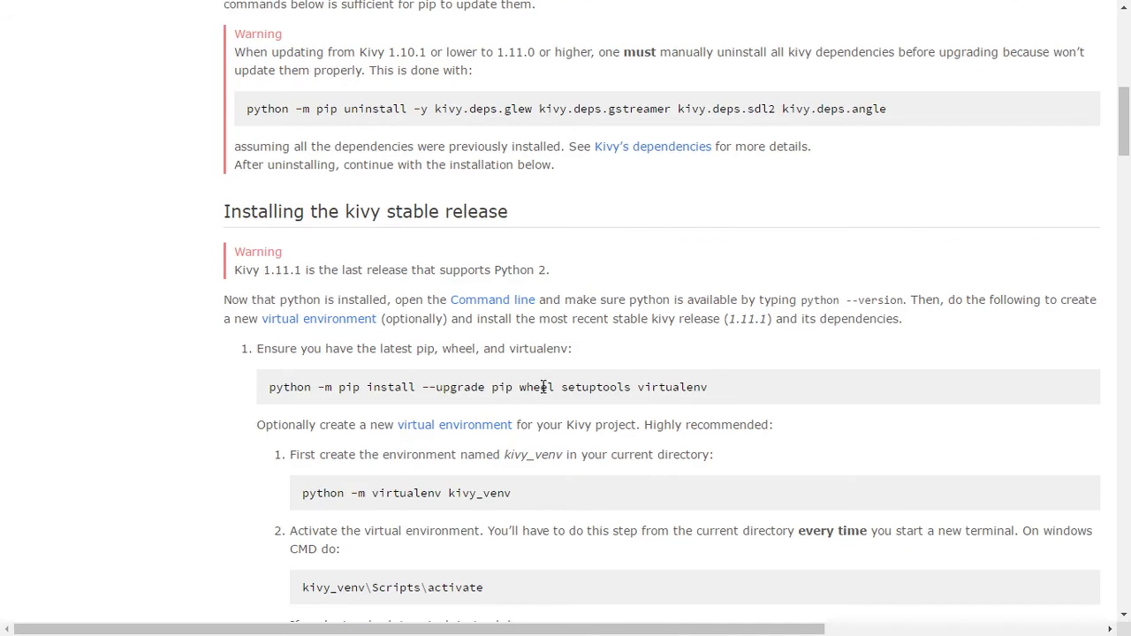
{"action": "scroll", "scroll_direction": "down", "scroll_amount": 3}
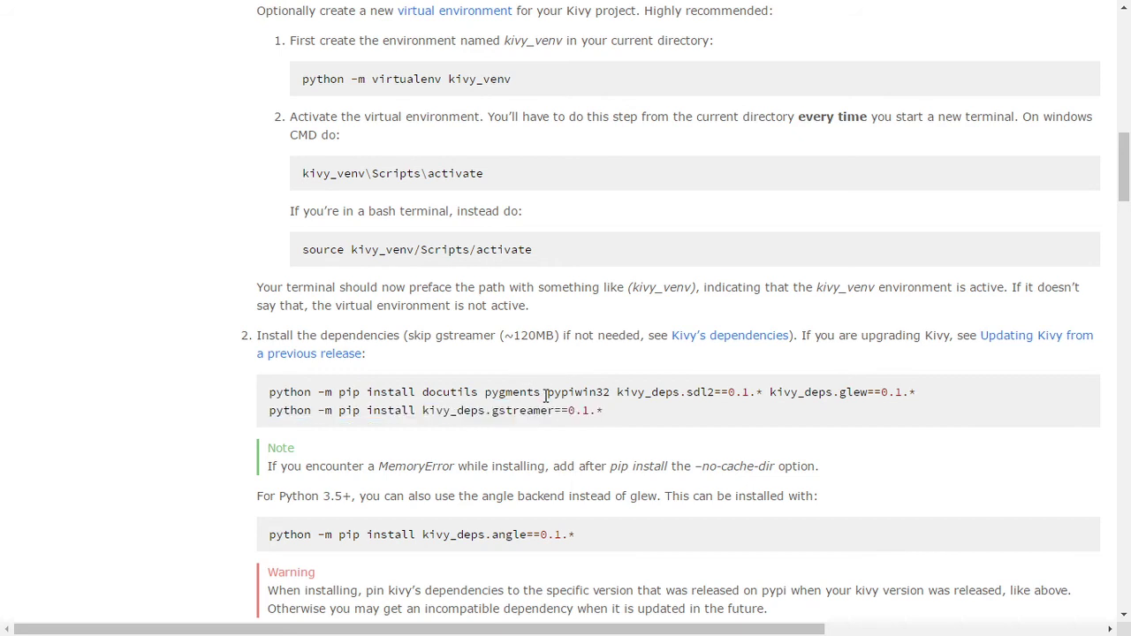
{"action": "mouse_move", "coordinate": [621, 395]}
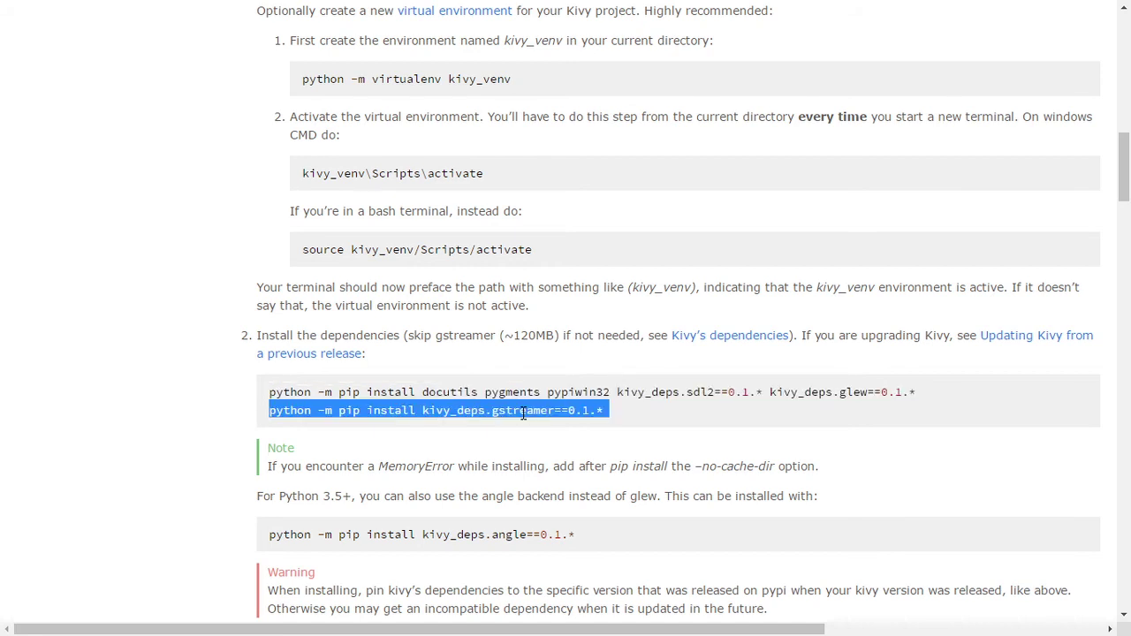
Step: Scroll past the gstreamer and angle lines to the 'python -m pip install kivy==1.11.1' command
{"action": "scroll", "scroll_direction": "down", "scroll_amount": 3}
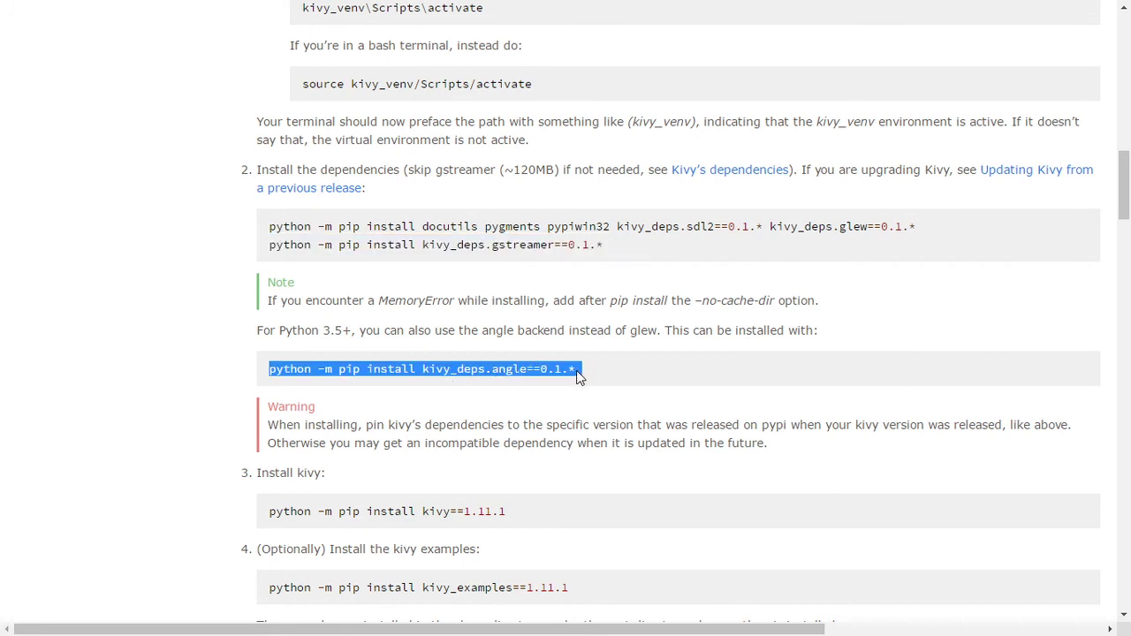
{"action": "scroll", "scroll_direction": "down", "scroll_amount": 3}
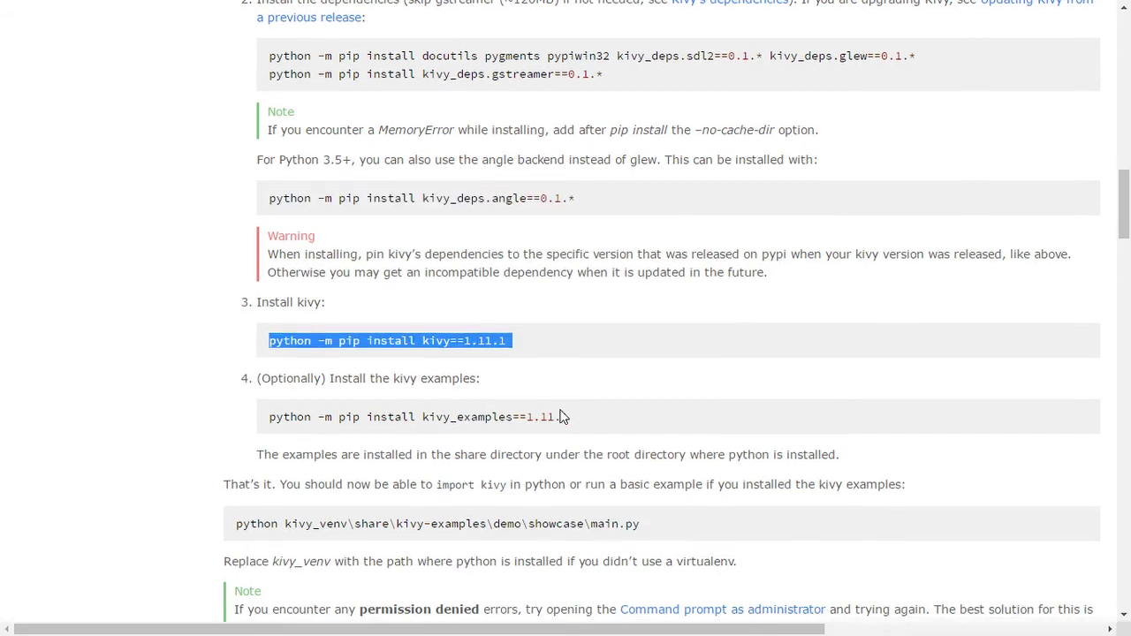
{"action": "scroll", "scroll_direction": "down", "scroll_amount": 3}
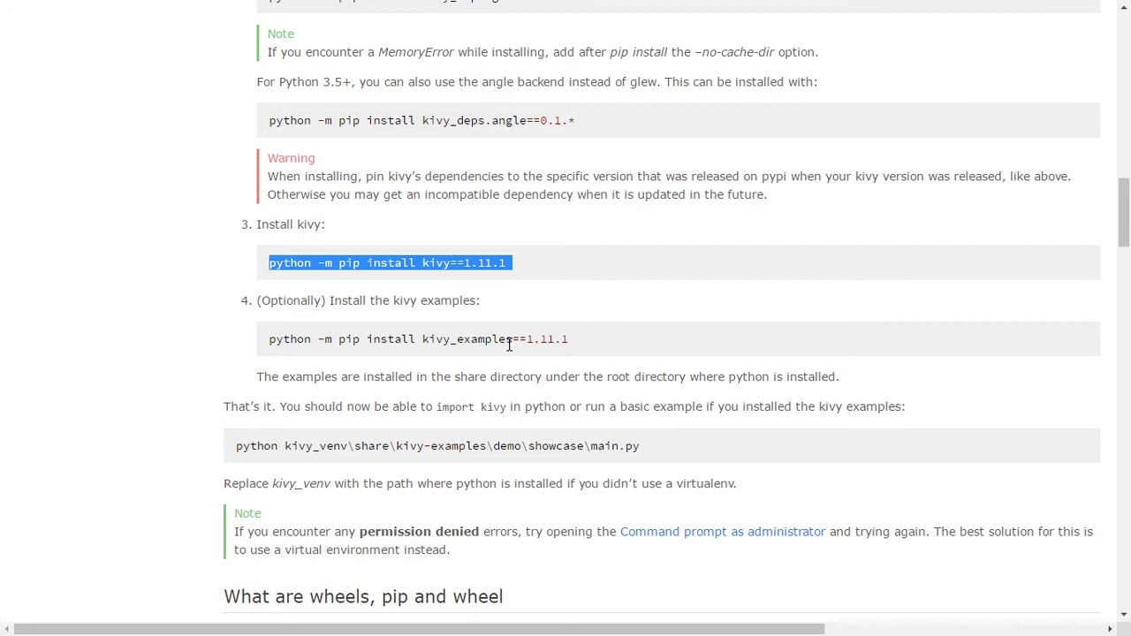
{"action": "double_click", "coordinate": [466, 339]}
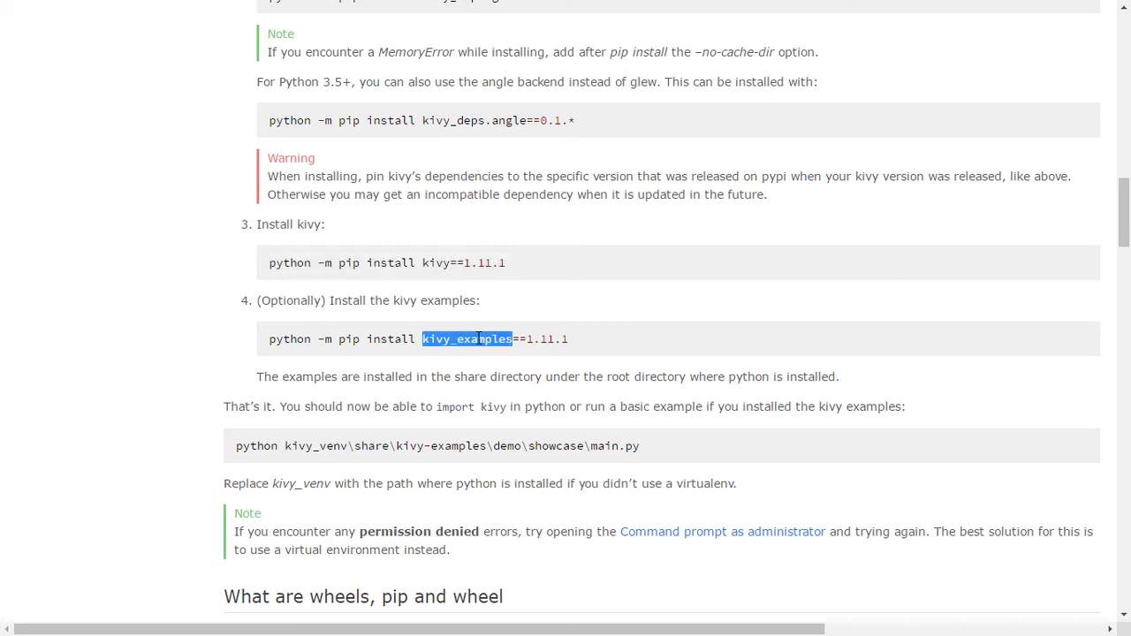
{"action": "triple_click", "coordinate": [387, 262]}
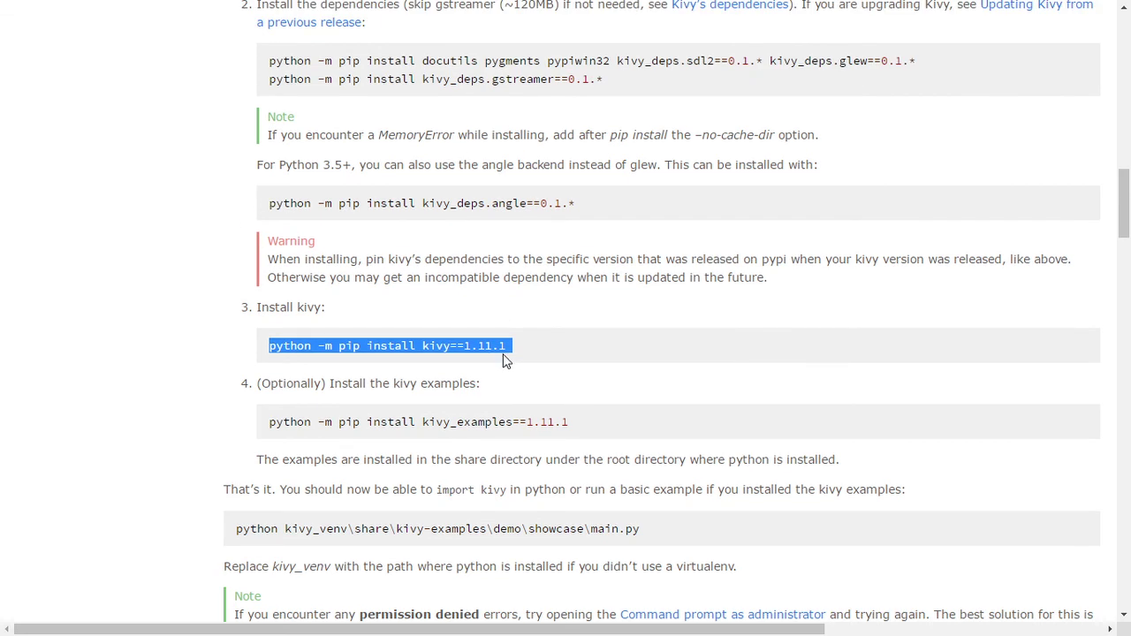
{"action": "scroll", "scroll_direction": "down", "scroll_amount": 3}
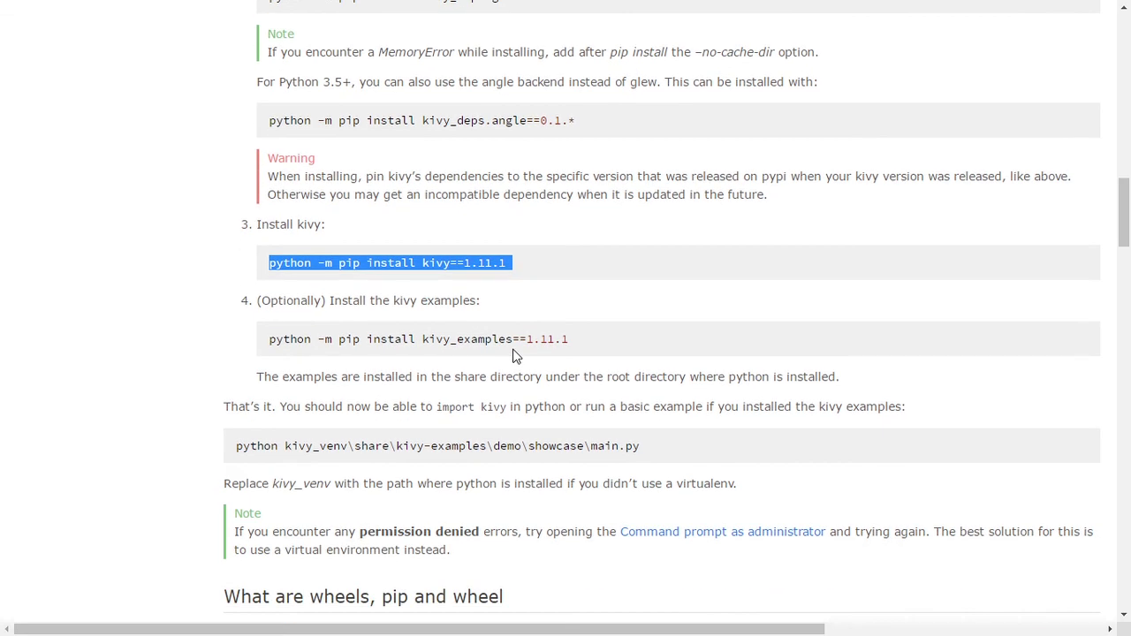